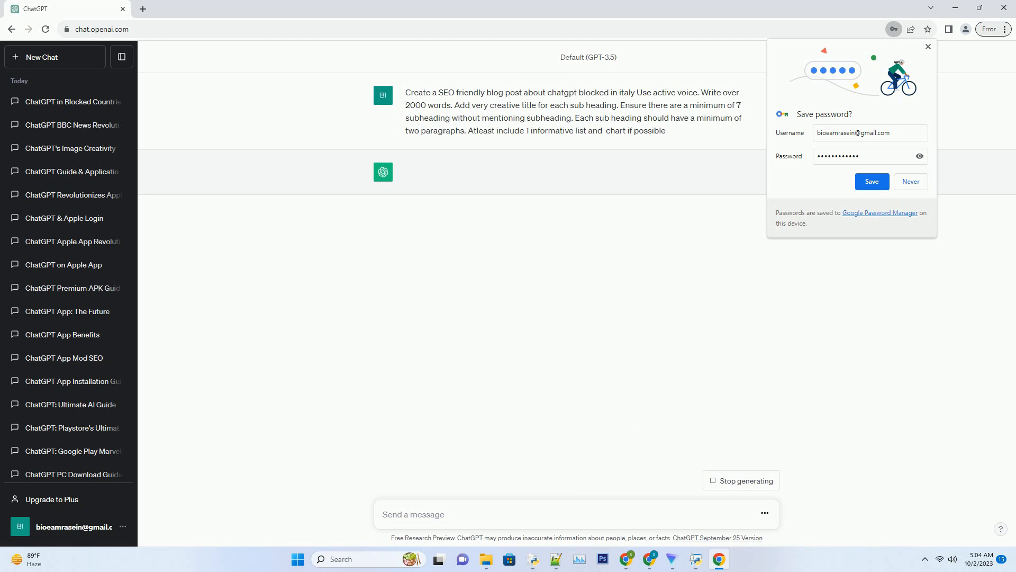
Submit the prompt so GPT-3.5 starts writing the title, introduction and section 1.
click(577, 514)
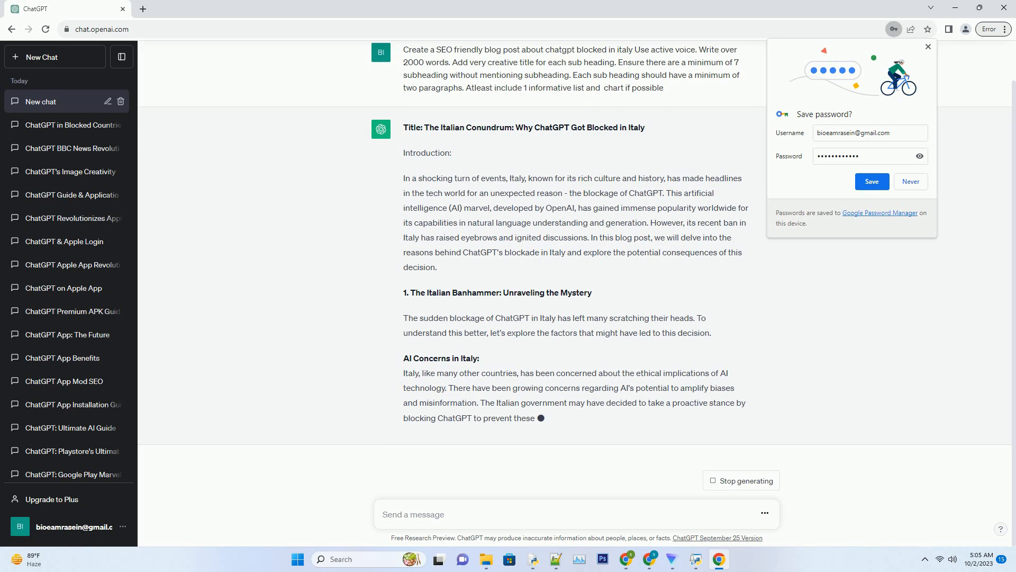
Follow the response as it generates sections 3 to 5 and starts section 6 on alternatives.
scroll(down, 3)
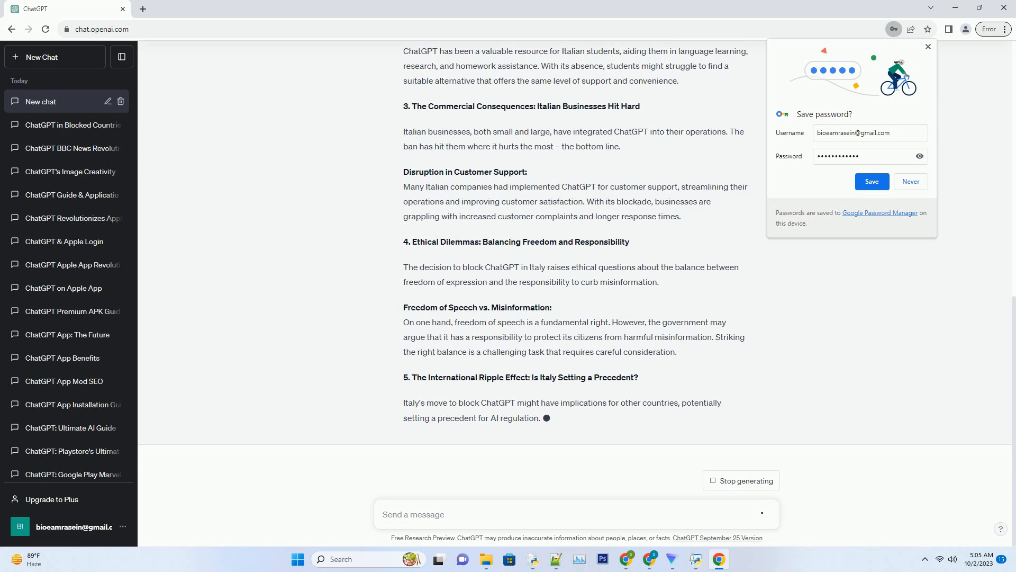
scroll(down, 3)
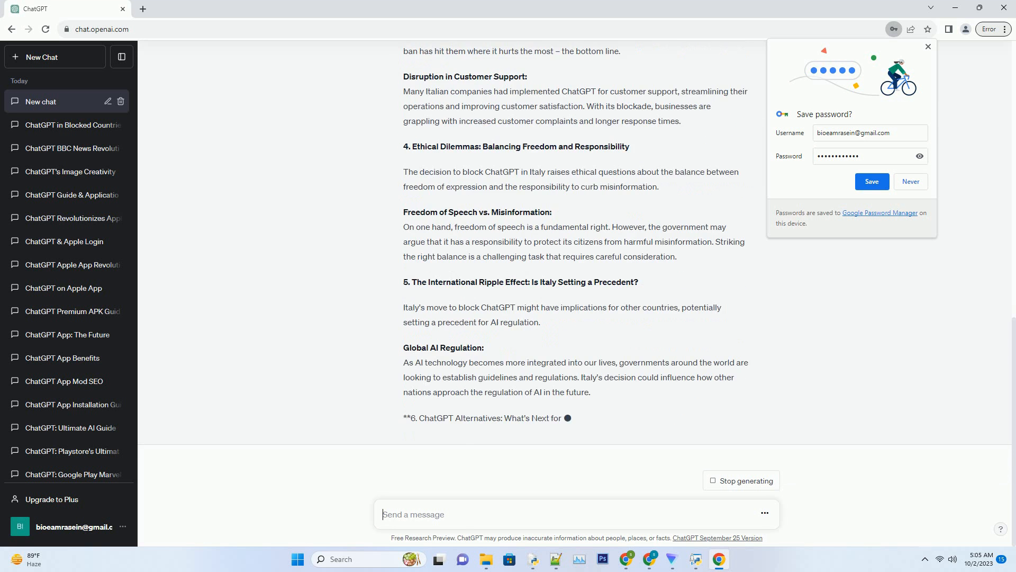